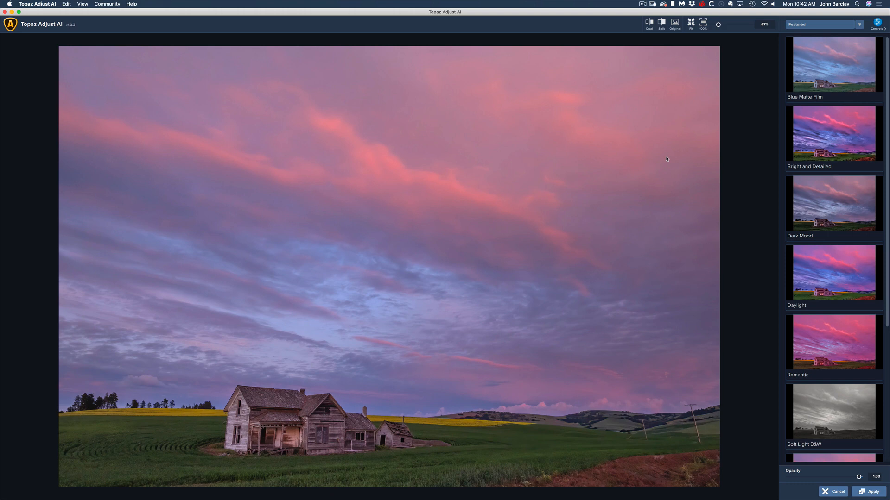
{"action": "mouse_move", "coordinate": [657, 144]}
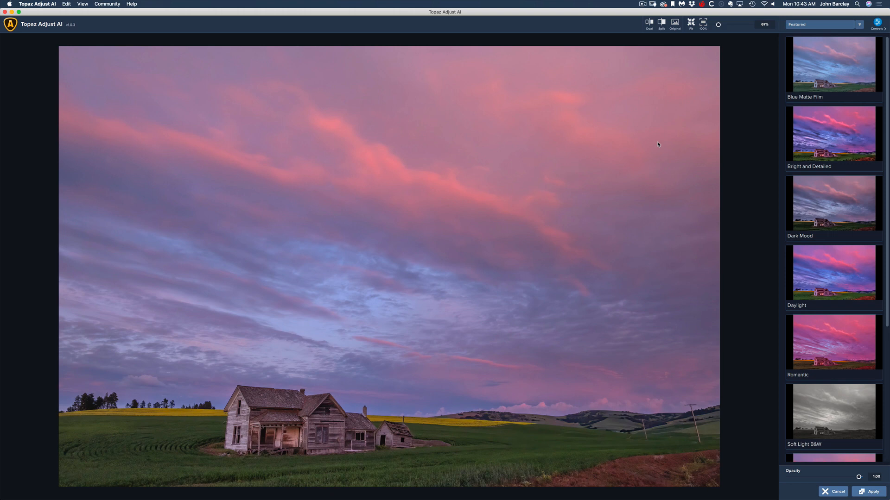
{"action": "mouse_move", "coordinate": [663, 136]}
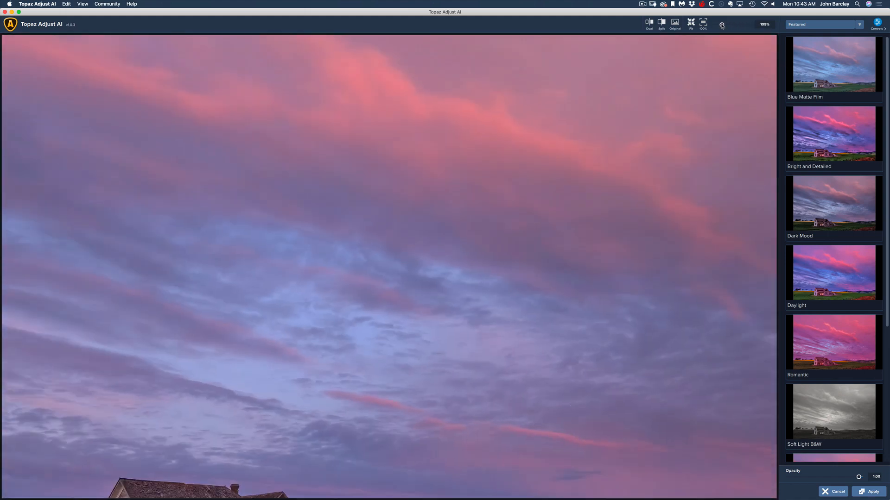
- Fit the photo in view, preview Standard, then apply the HDR Style auto adjustment
{"action": "left_click", "coordinate": [690, 23]}
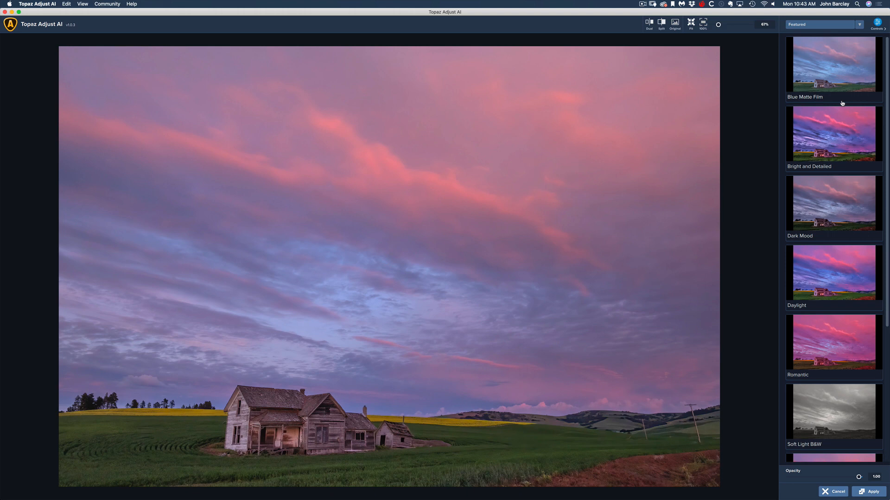
{"action": "mouse_move", "coordinate": [873, 11]}
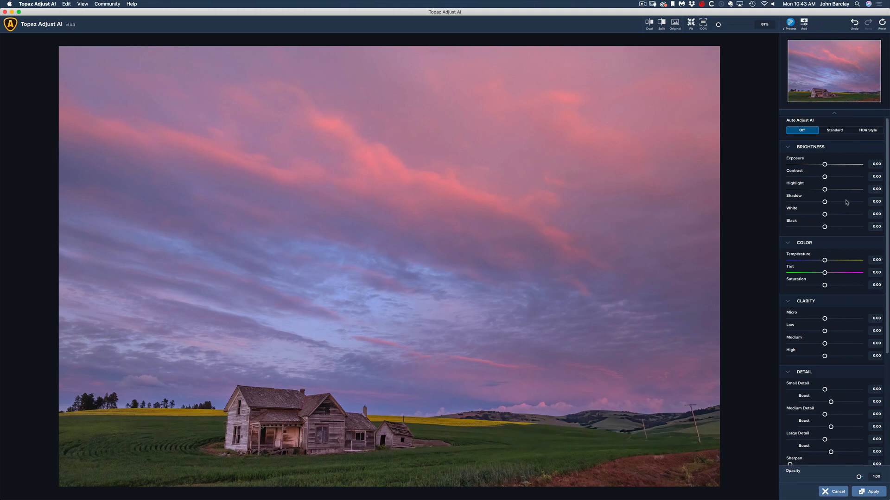
{"action": "scroll", "scroll_direction": "down", "scroll_amount": 3}
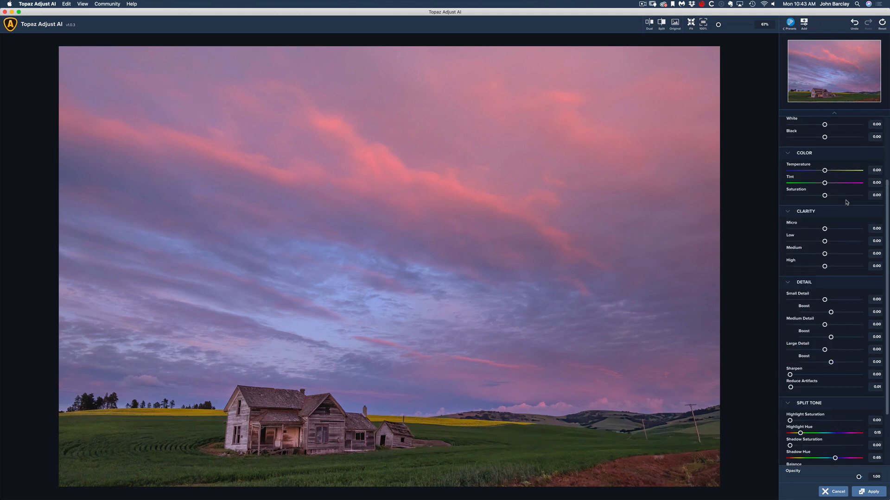
{"action": "scroll", "scroll_direction": "up", "scroll_amount": 3}
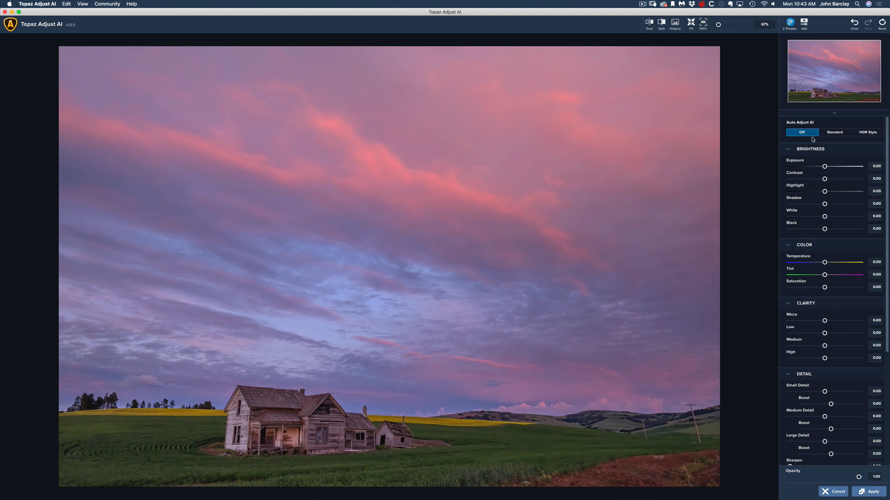
{"action": "mouse_move", "coordinate": [847, 131]}
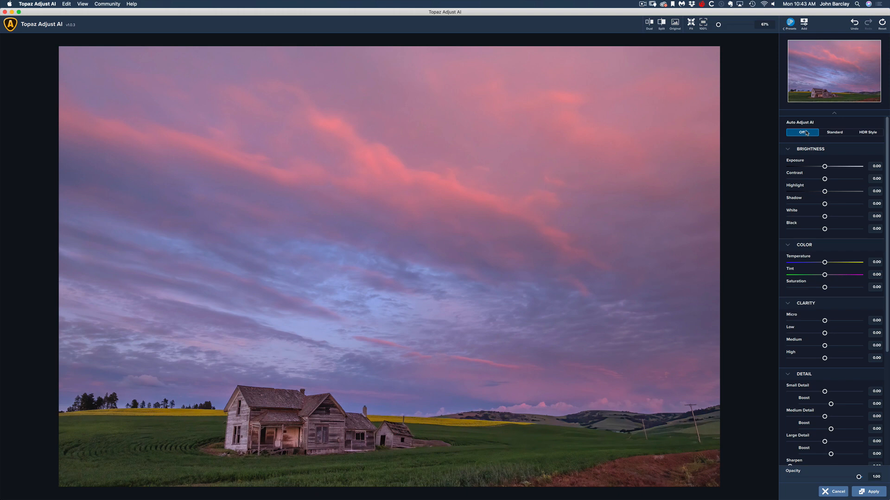
{"action": "mouse_move", "coordinate": [826, 135]}
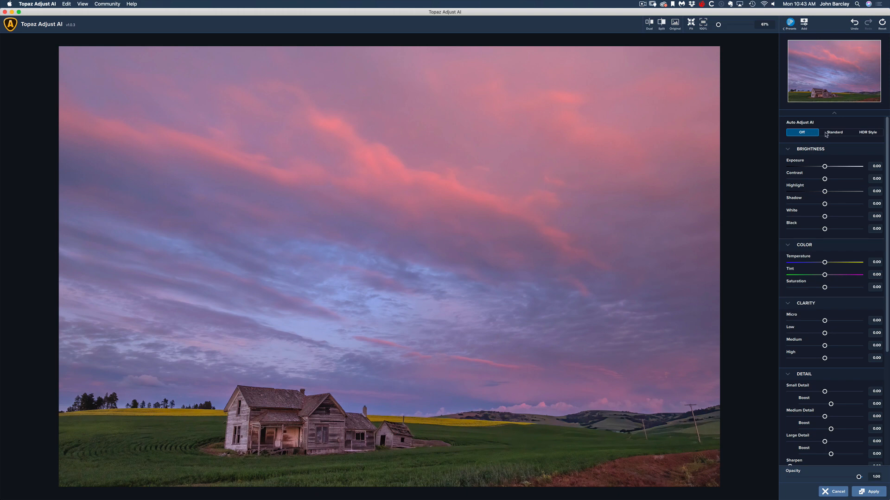
{"action": "mouse_move", "coordinate": [870, 135]}
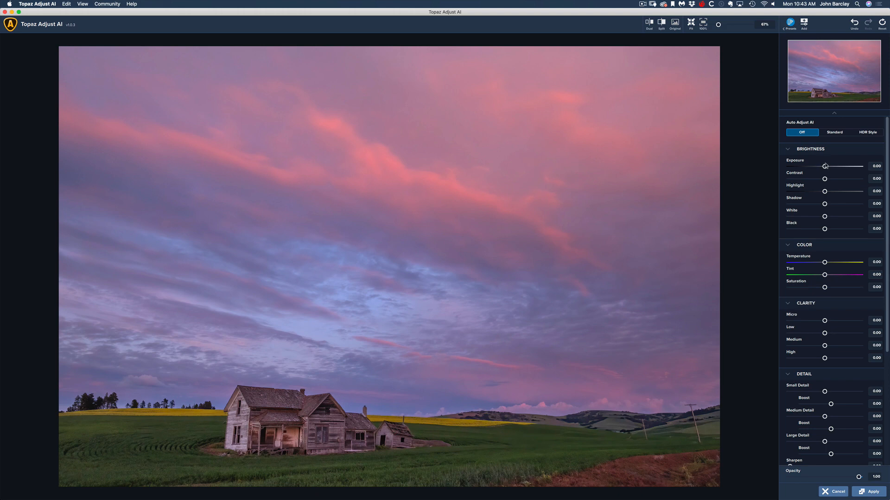
{"action": "mouse_move", "coordinate": [835, 326]}
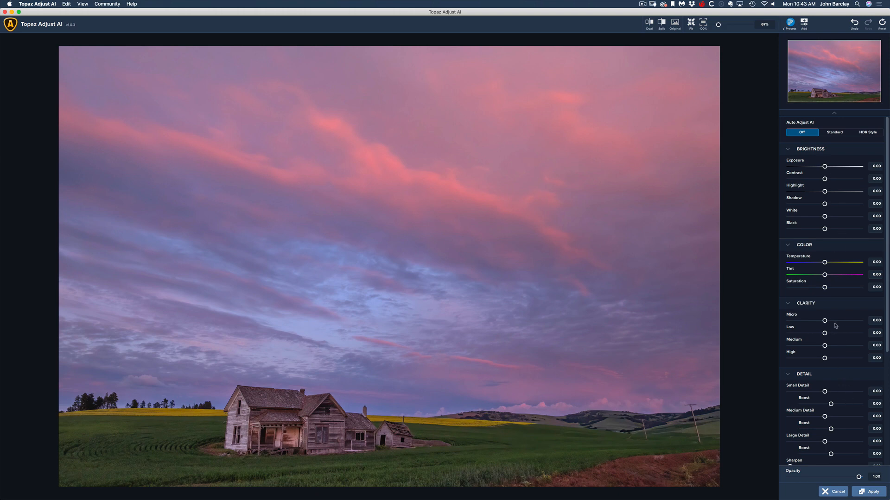
{"action": "scroll", "scroll_direction": "down", "scroll_amount": 3}
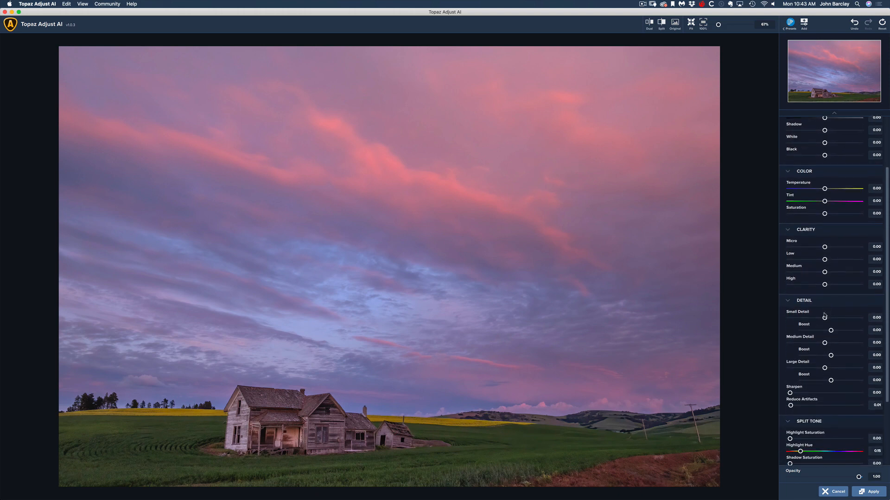
{"action": "scroll", "scroll_direction": "down", "scroll_amount": 3}
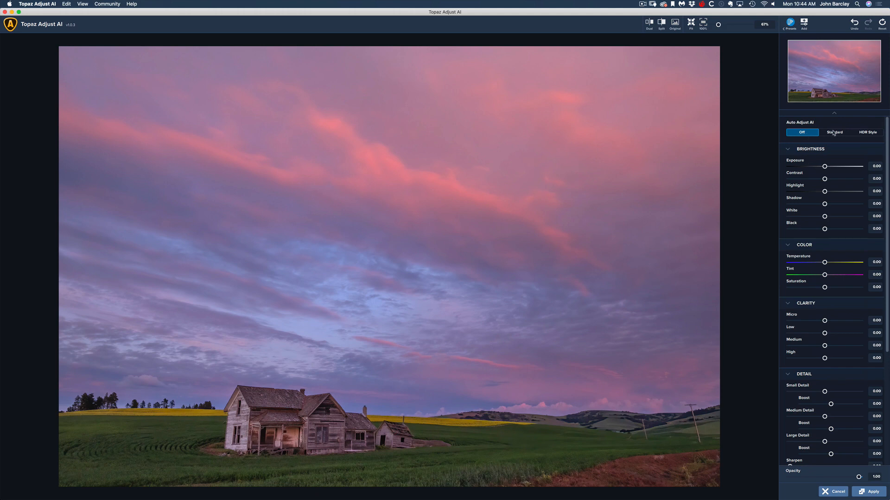
{"action": "left_click", "coordinate": [835, 132]}
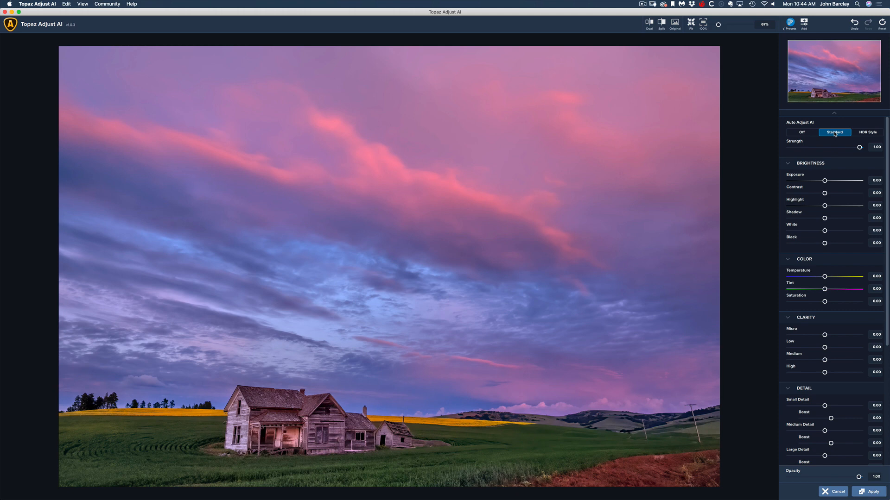
{"action": "mouse_move", "coordinate": [879, 132]}
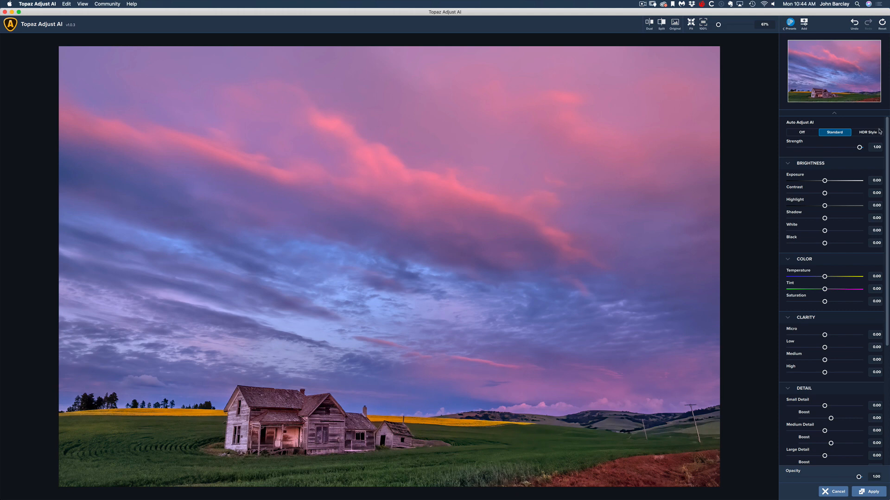
{"action": "left_click", "coordinate": [867, 132]}
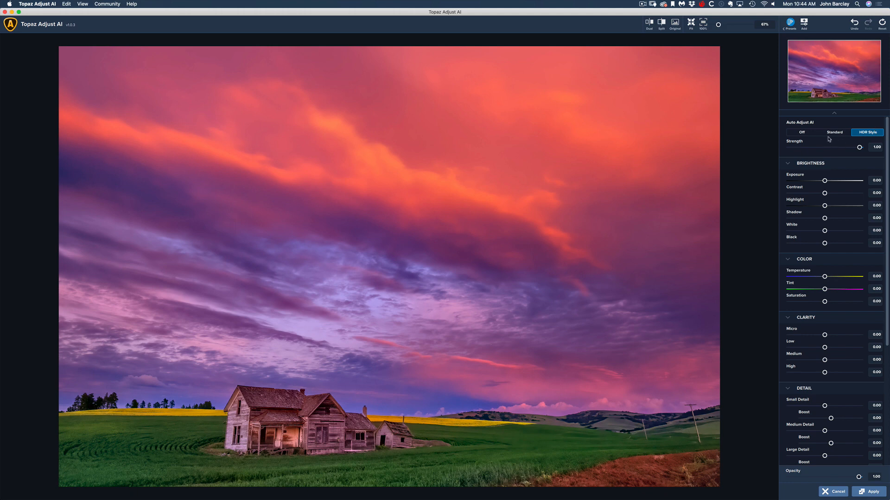
- Reapply the Standard auto adjustment and lower its strength to about 0.63
{"action": "left_click", "coordinate": [834, 131]}
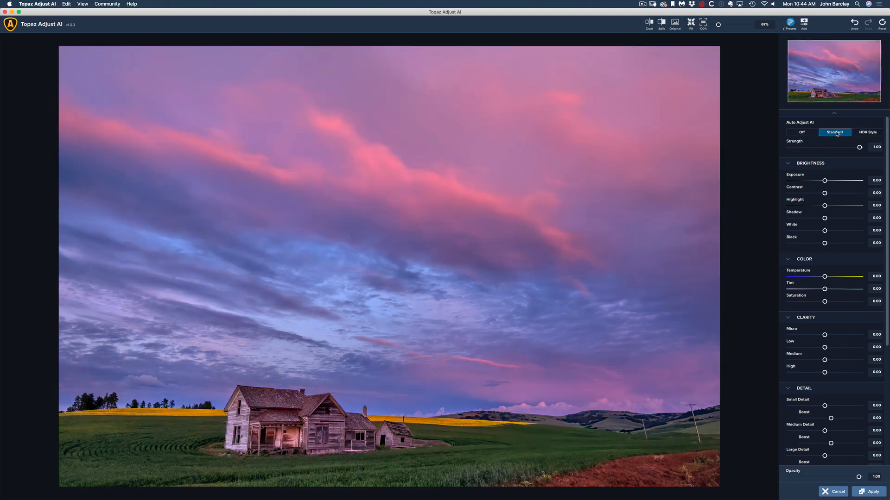
{"action": "mouse_move", "coordinate": [853, 152]}
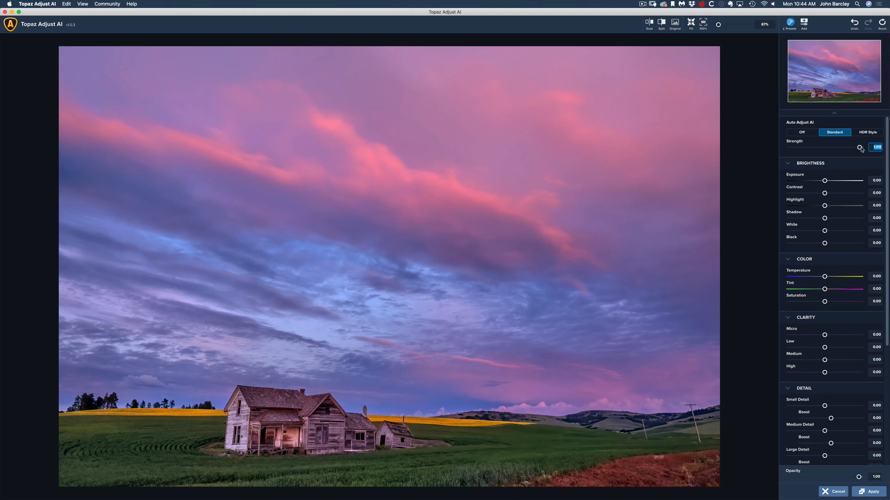
{"action": "left_click", "coordinate": [675, 24]}
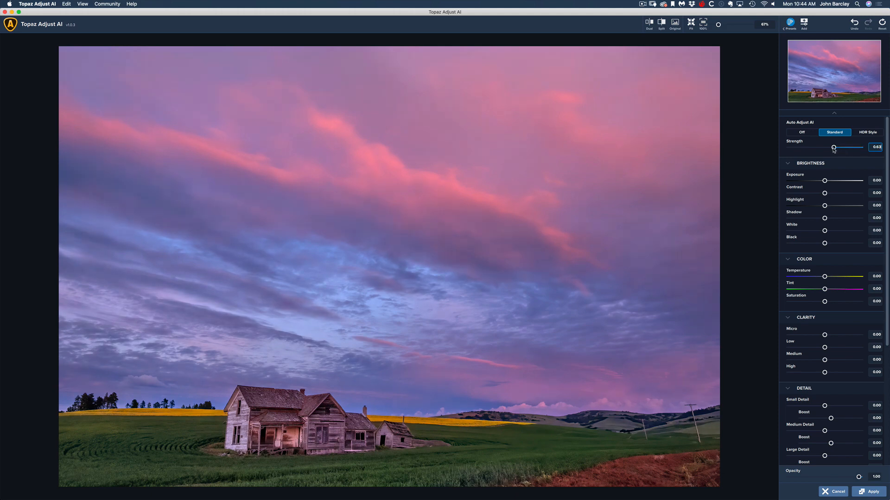
{"action": "left_click", "coordinate": [675, 23]}
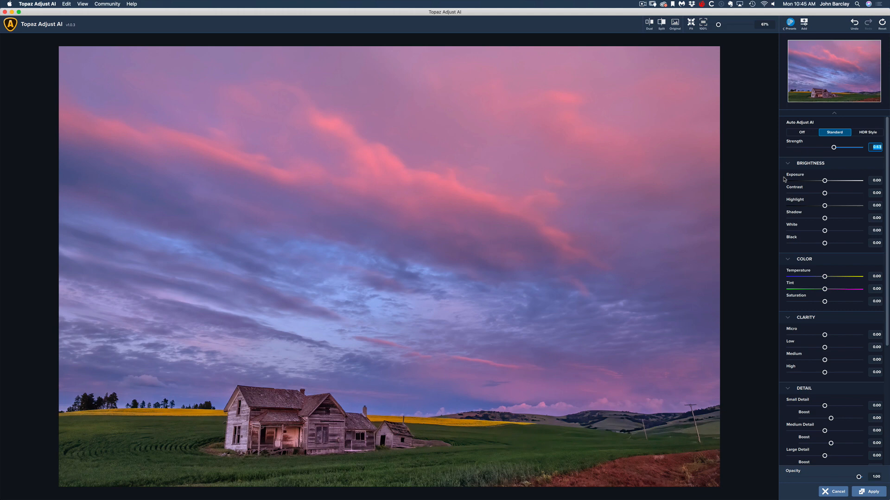
{"action": "mouse_move", "coordinate": [784, 177]}
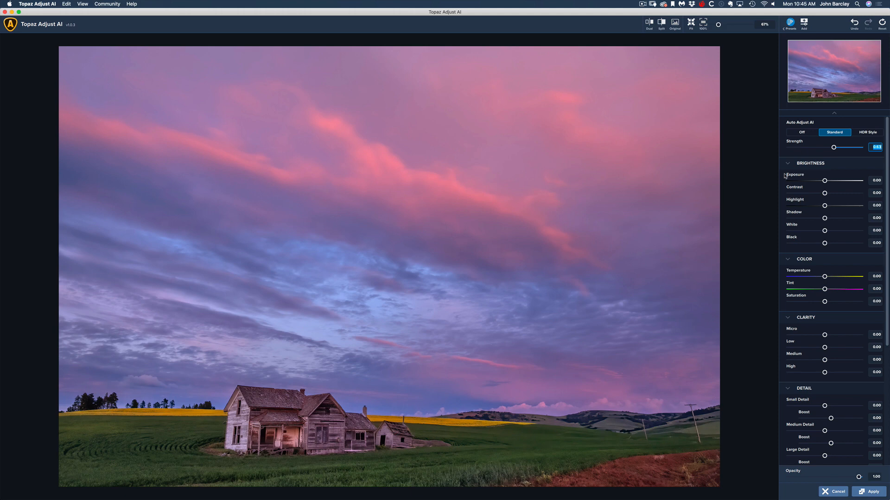
{"action": "mouse_move", "coordinate": [811, 140]}
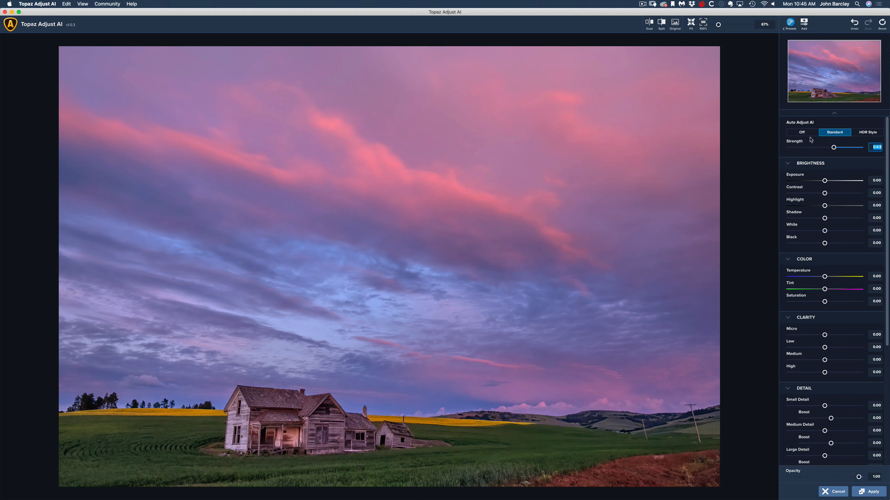
{"action": "mouse_move", "coordinate": [813, 126]}
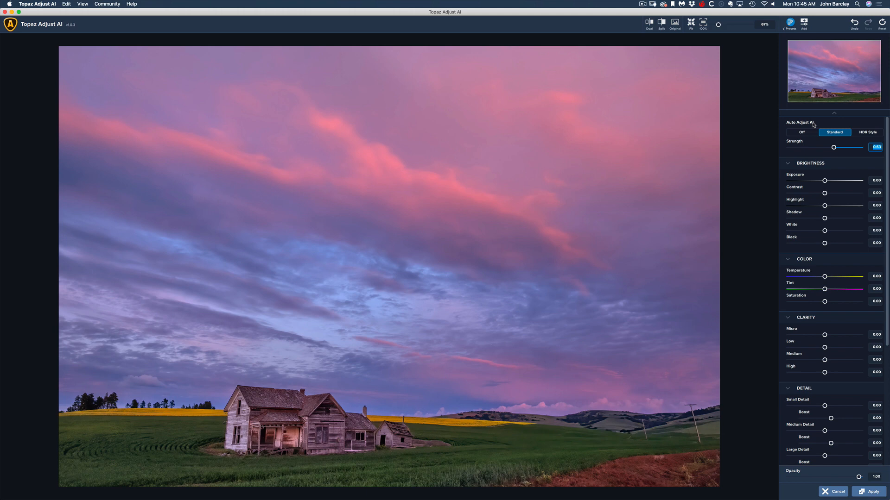
{"action": "mouse_move", "coordinate": [827, 207]}
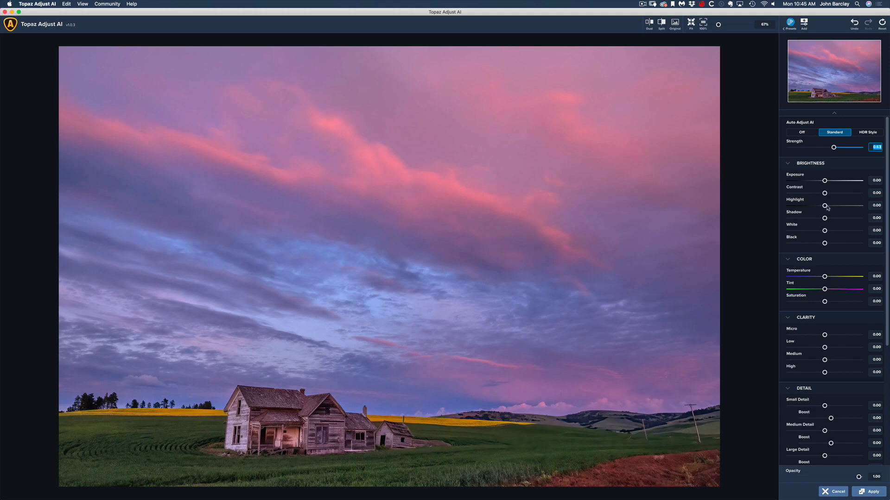
{"action": "mouse_move", "coordinate": [825, 191]}
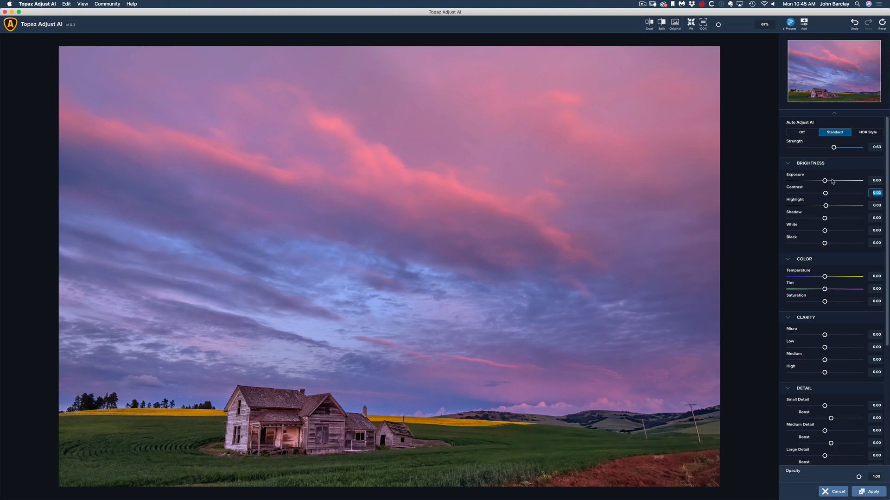
- Scroll the adjustment panel down and back up to review the remaining sections
{"action": "scroll", "scroll_direction": "down", "scroll_amount": 3}
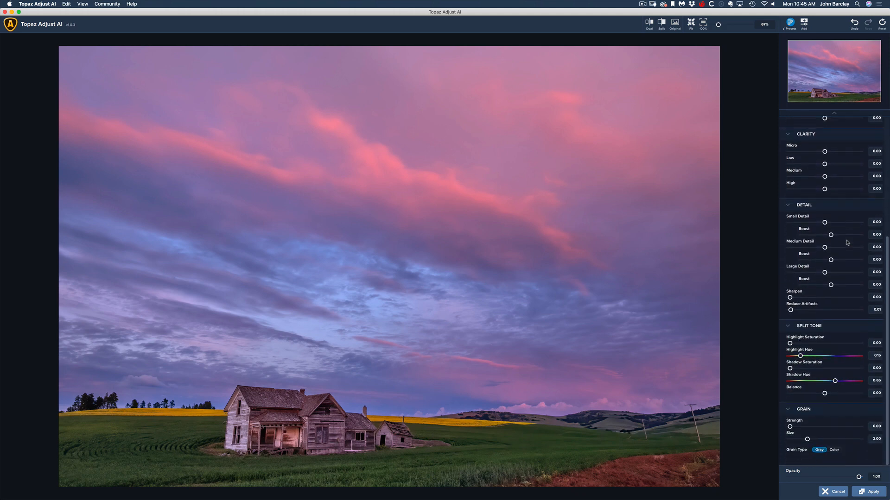
{"action": "scroll", "scroll_direction": "up", "scroll_amount": 3}
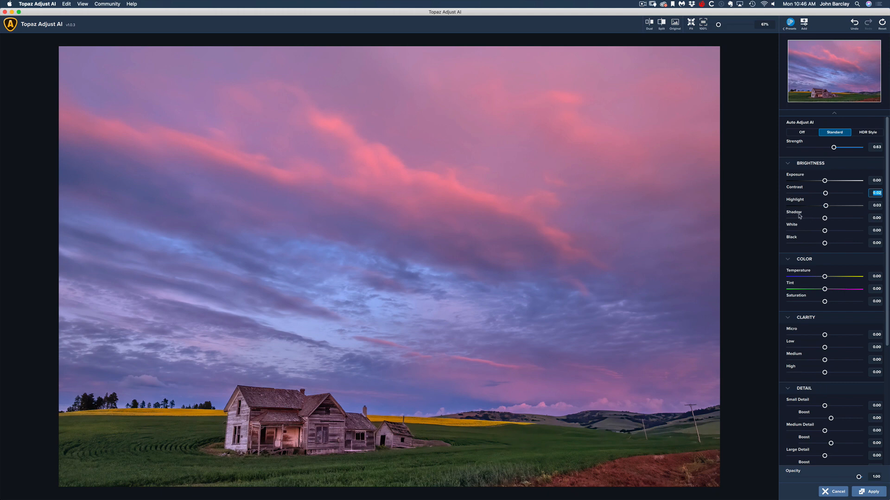
{"action": "mouse_move", "coordinate": [731, 218]}
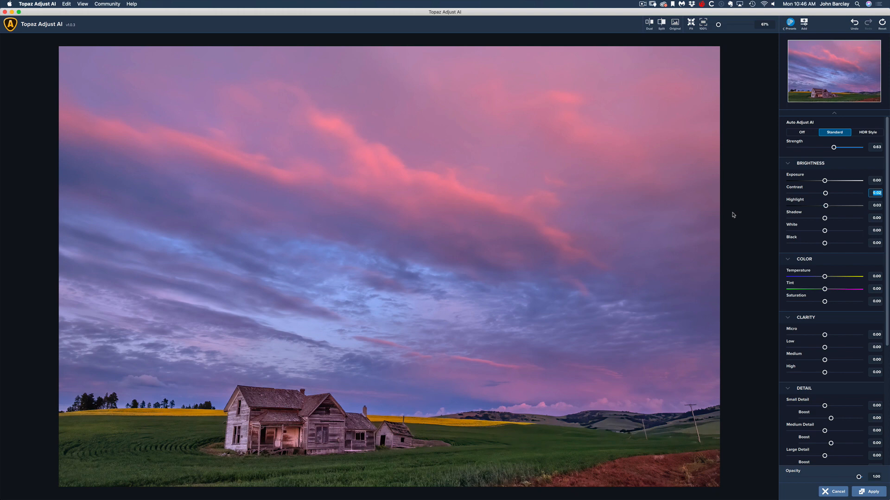
{"action": "mouse_move", "coordinate": [744, 226]}
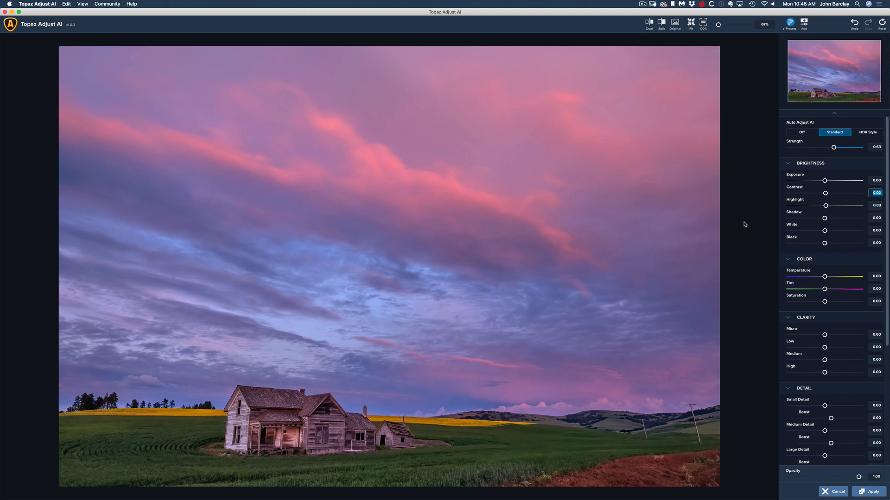
{"action": "mouse_move", "coordinate": [824, 407]}
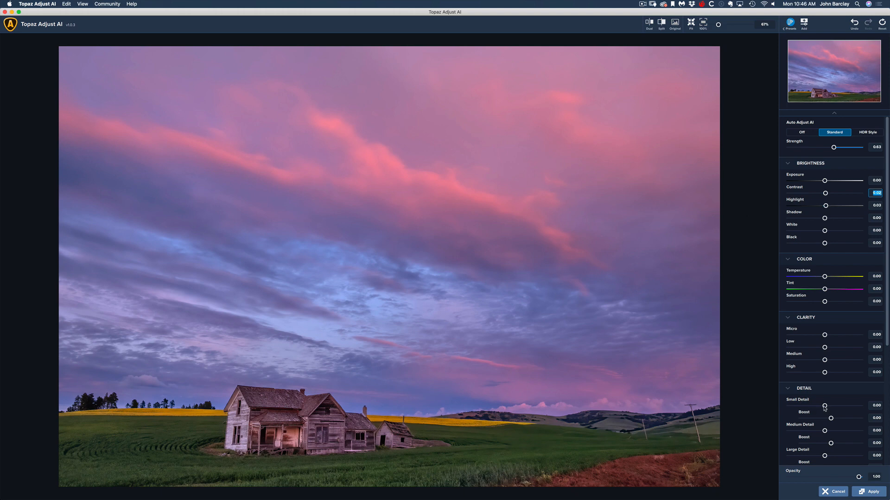